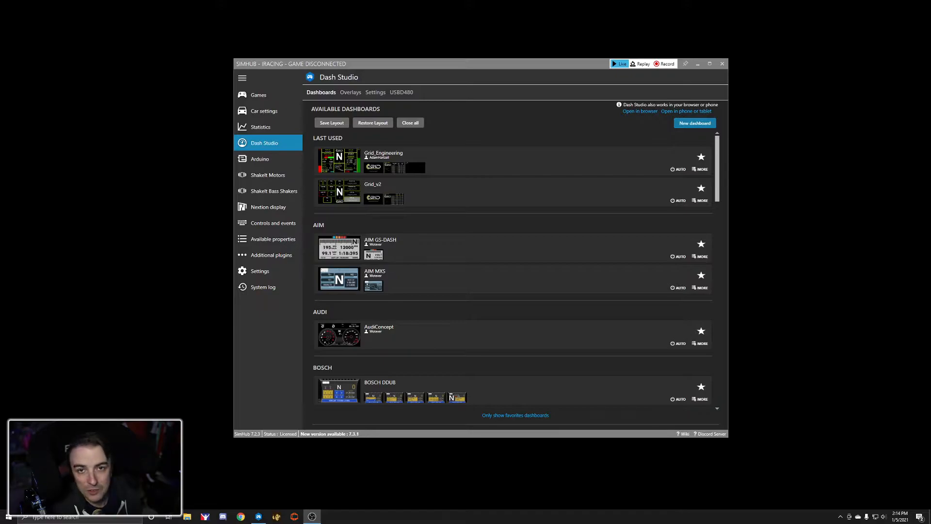
pyautogui.moveTo(506, 127)
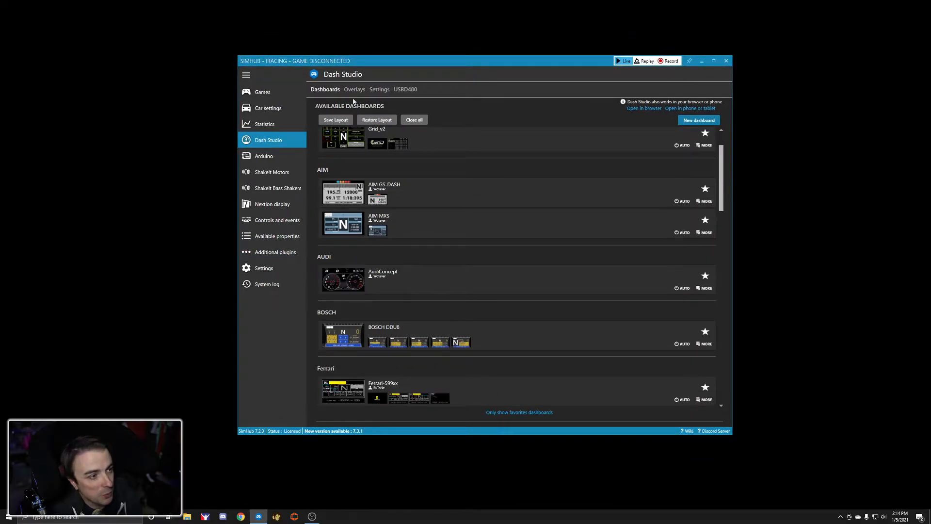
# - From the Overlays list, copy the SimHub - Hud 1 overlay's OBS browser address via its MORE actions
pyautogui.click(354, 89)
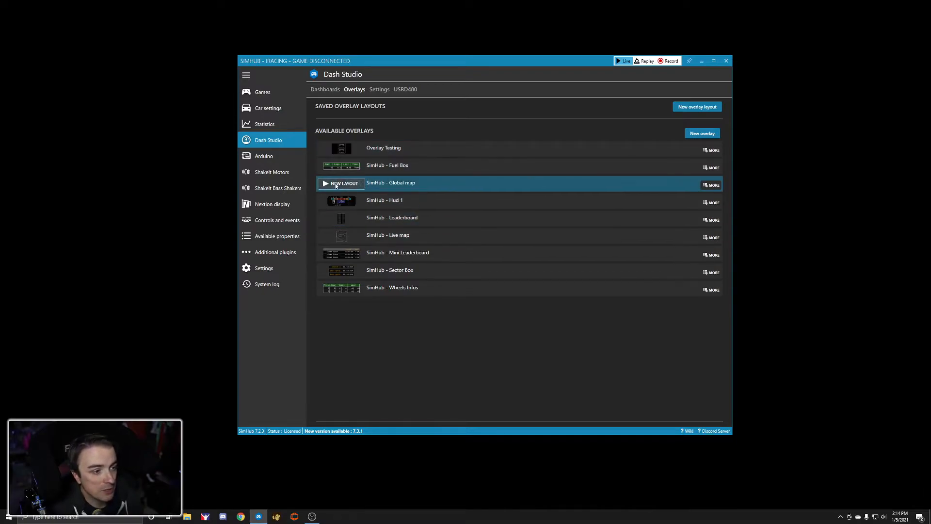
pyautogui.moveTo(712, 203)
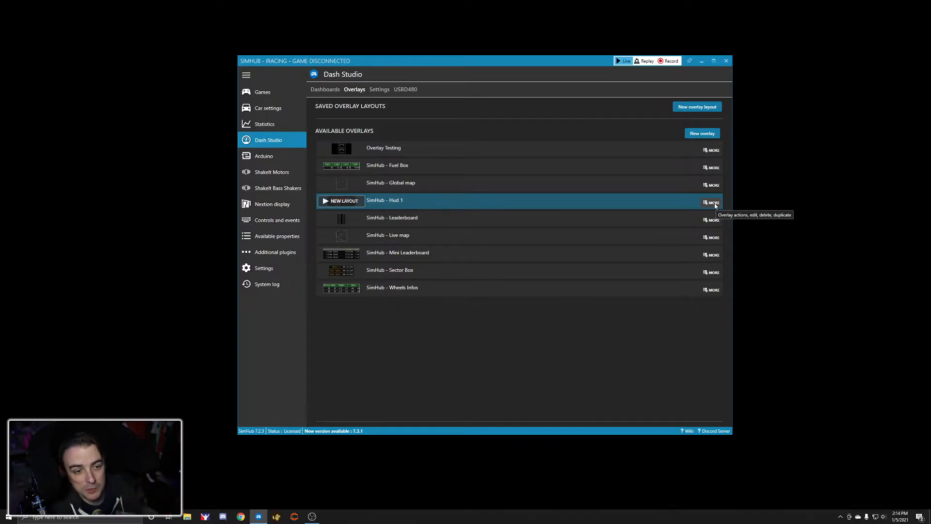
pyautogui.click(712, 203)
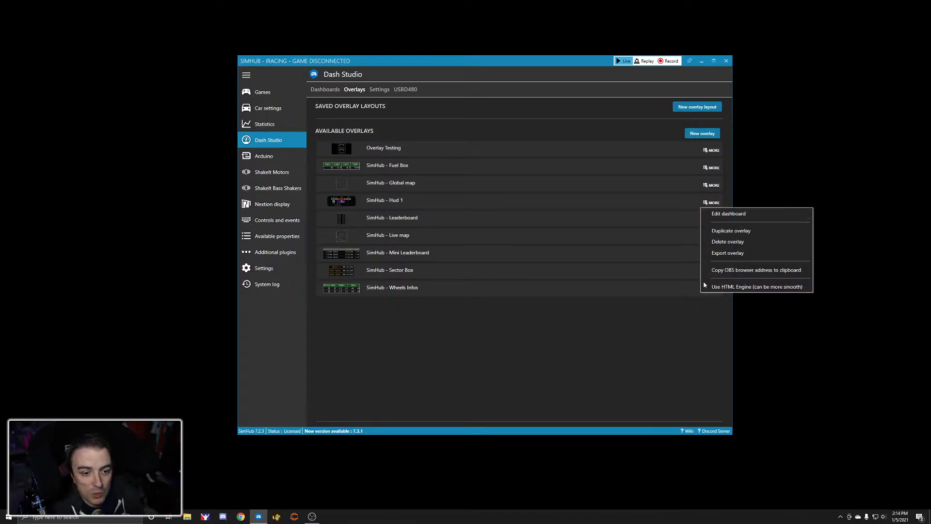
pyautogui.click(739, 273)
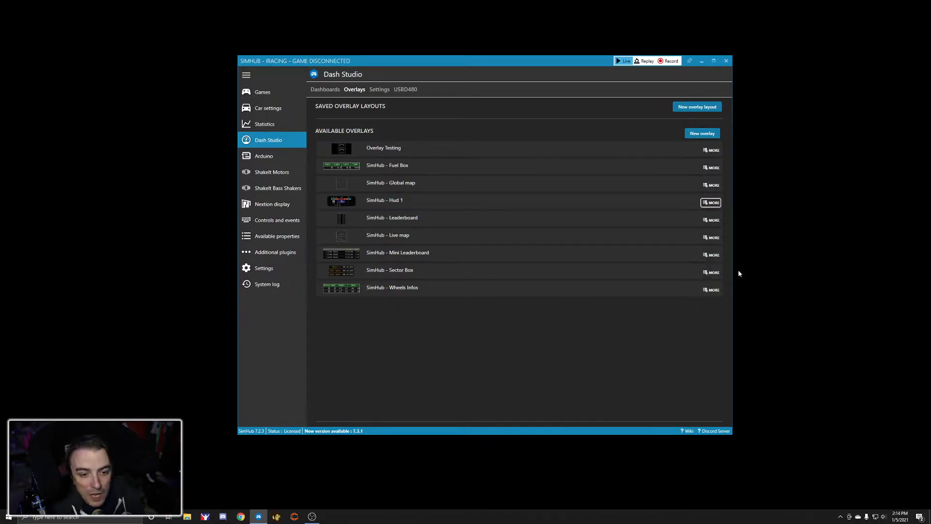
pyautogui.click(711, 201)
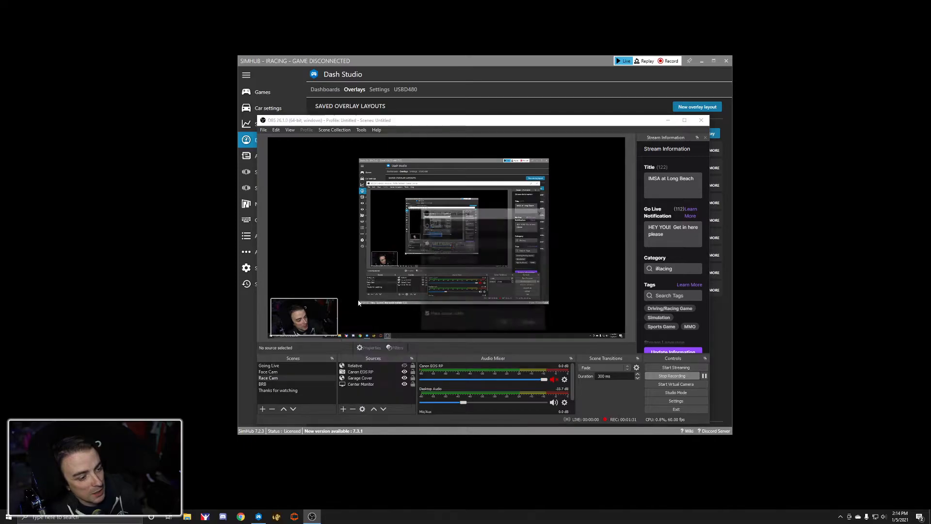
# - Begin a new Browser source in the OBS scene, to be named SimHub
pyautogui.click(343, 408)
pyautogui.write('SimHub')
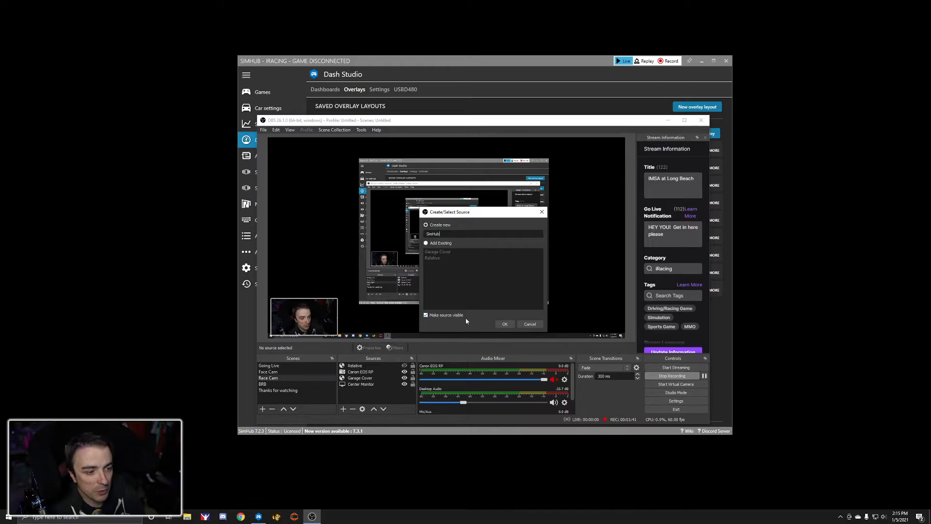
# - Create the SimHub source and replace its placeholder URL with the copied Hud 1 overlay address
pyautogui.click(504, 323)
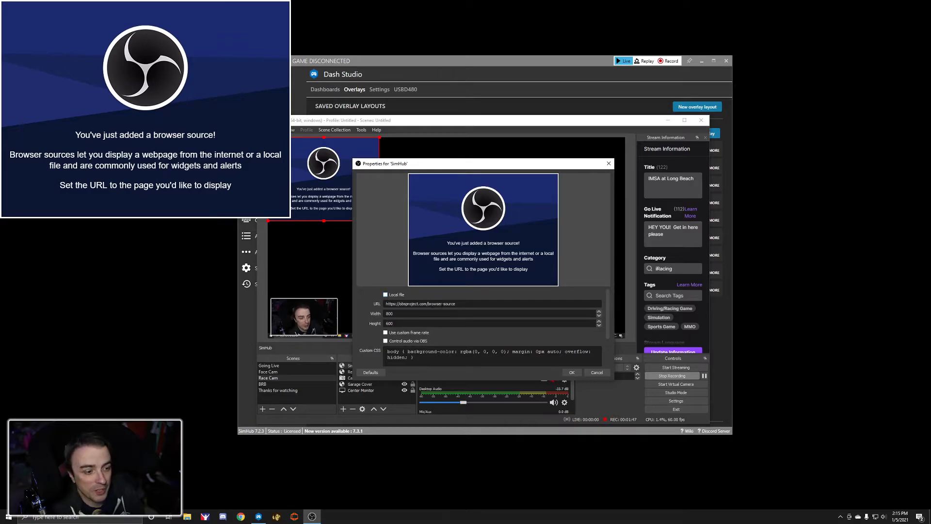
pyautogui.tripleClick(419, 304)
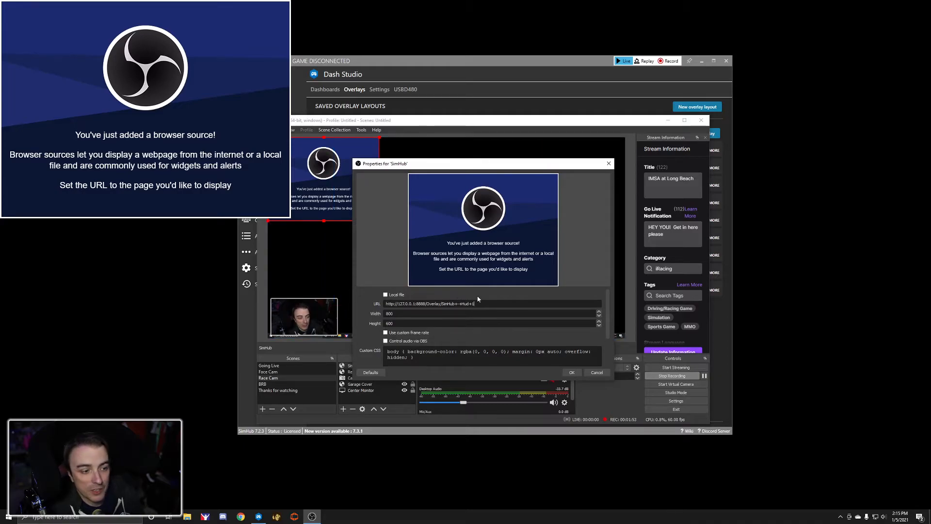
pyautogui.scroll(-3)
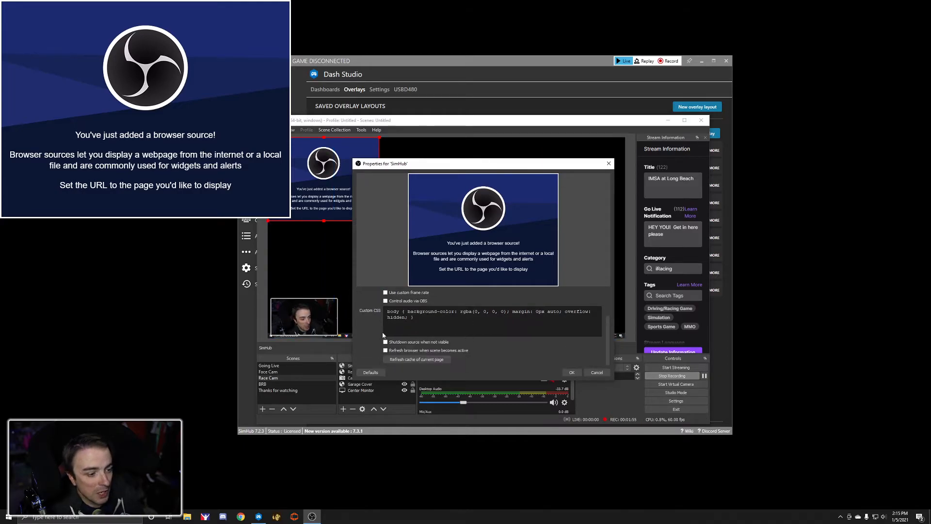
pyautogui.click(570, 372)
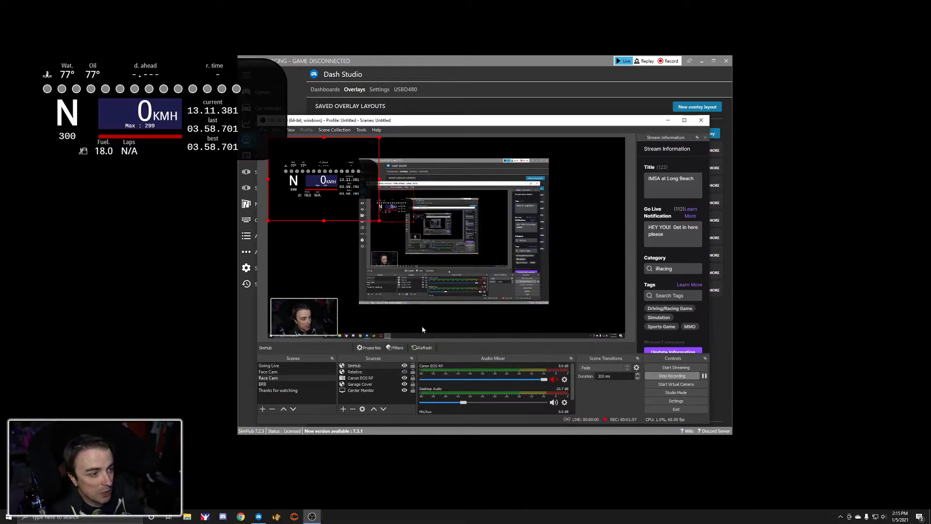